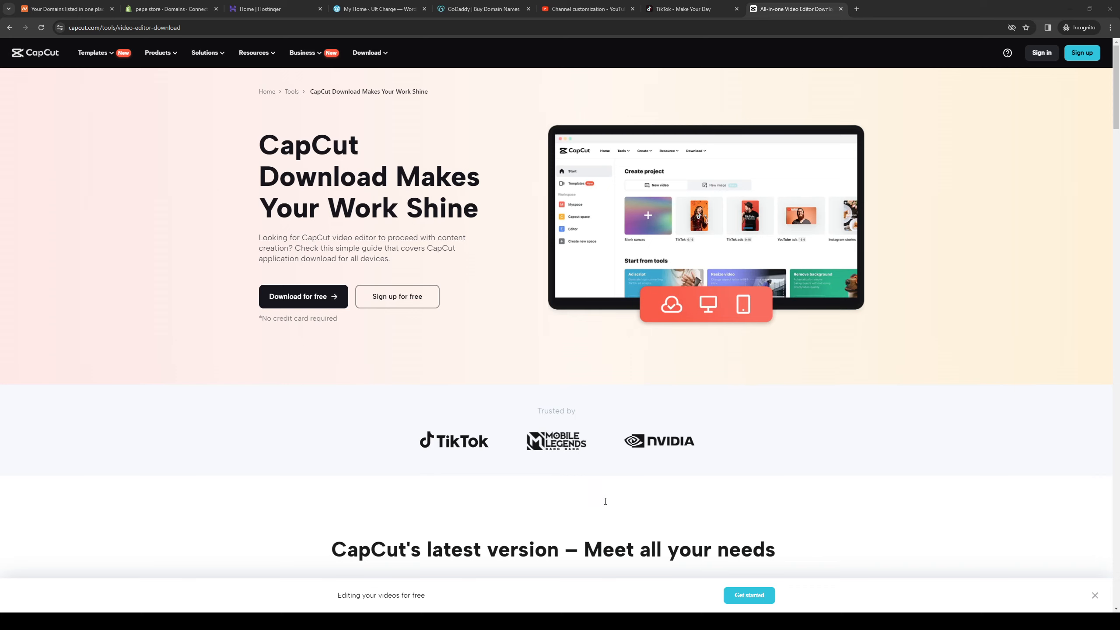
{"action": "mouse_move", "coordinate": [587, 502]}
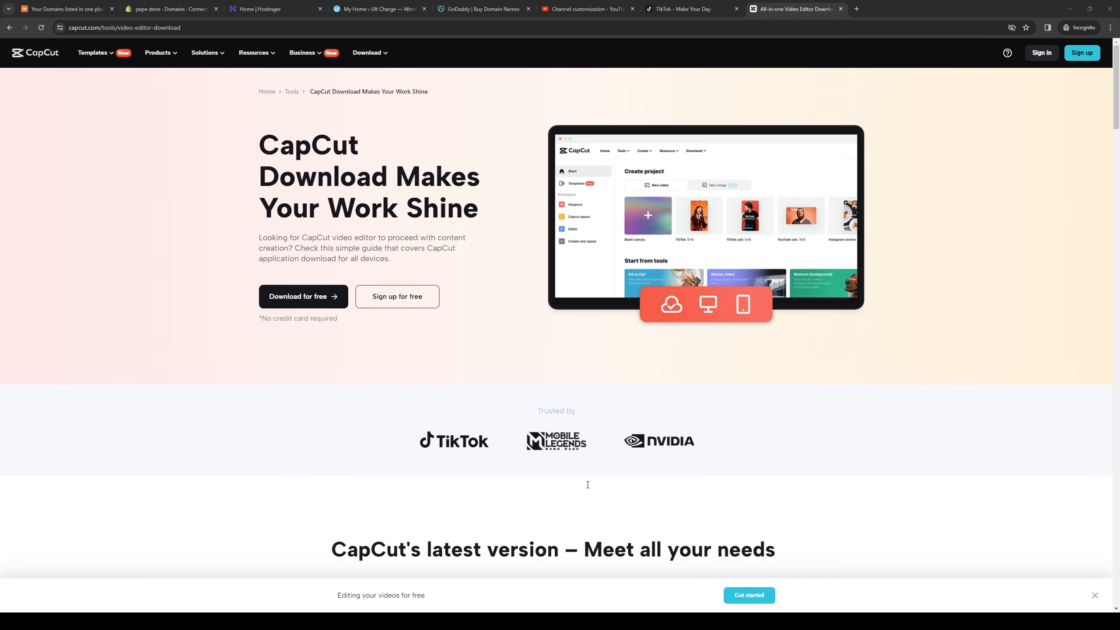
{"action": "mouse_move", "coordinate": [670, 412]}
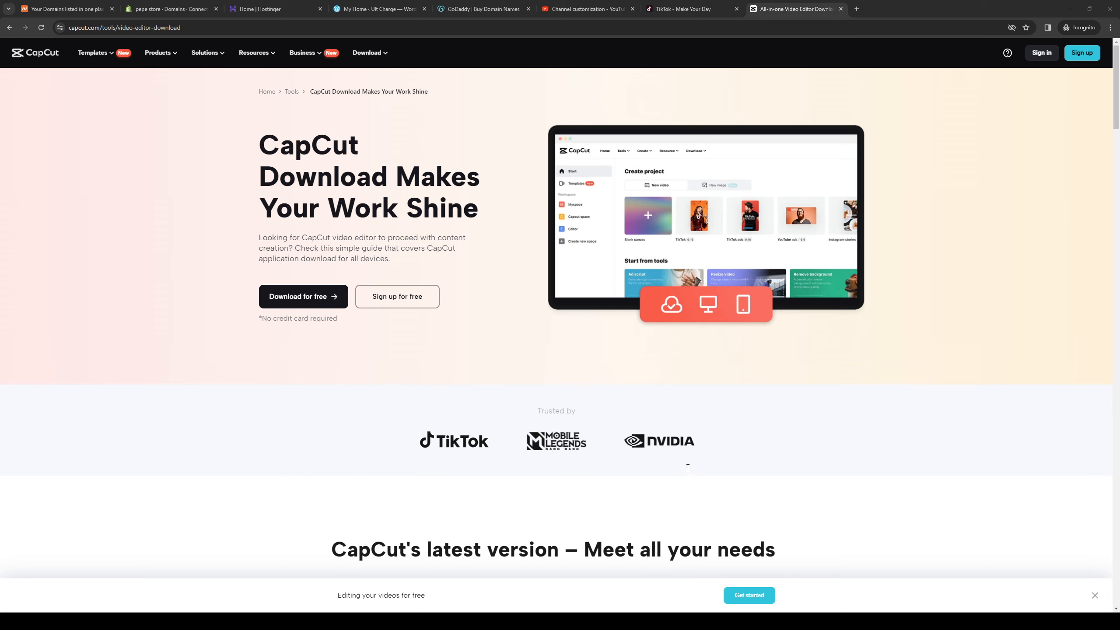
{"action": "mouse_move", "coordinate": [818, 216]}
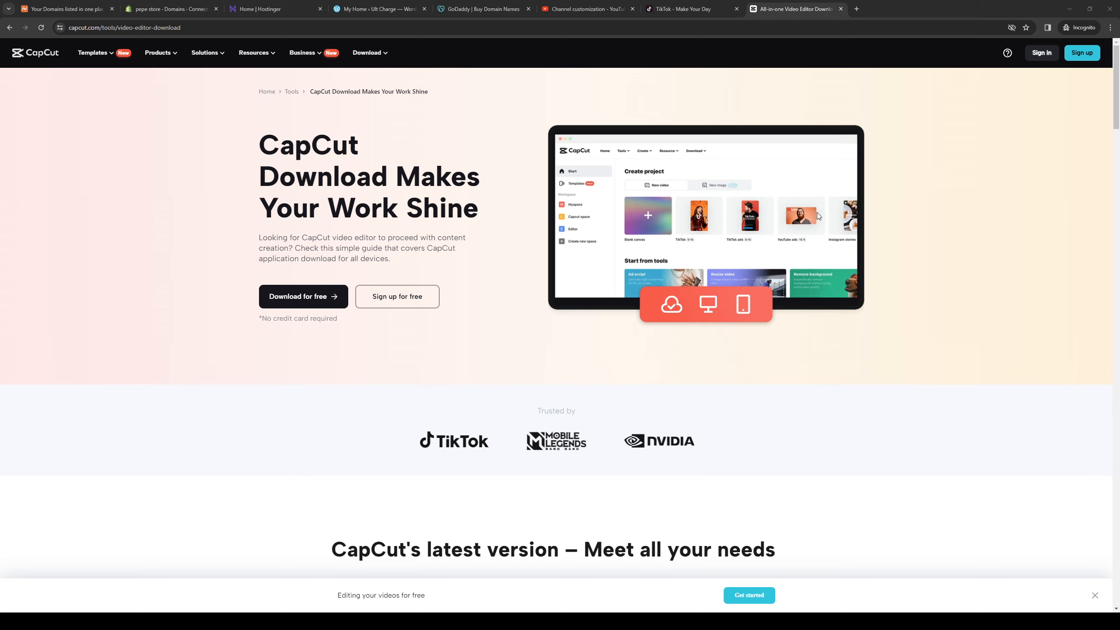
{"action": "mouse_move", "coordinate": [579, 298]}
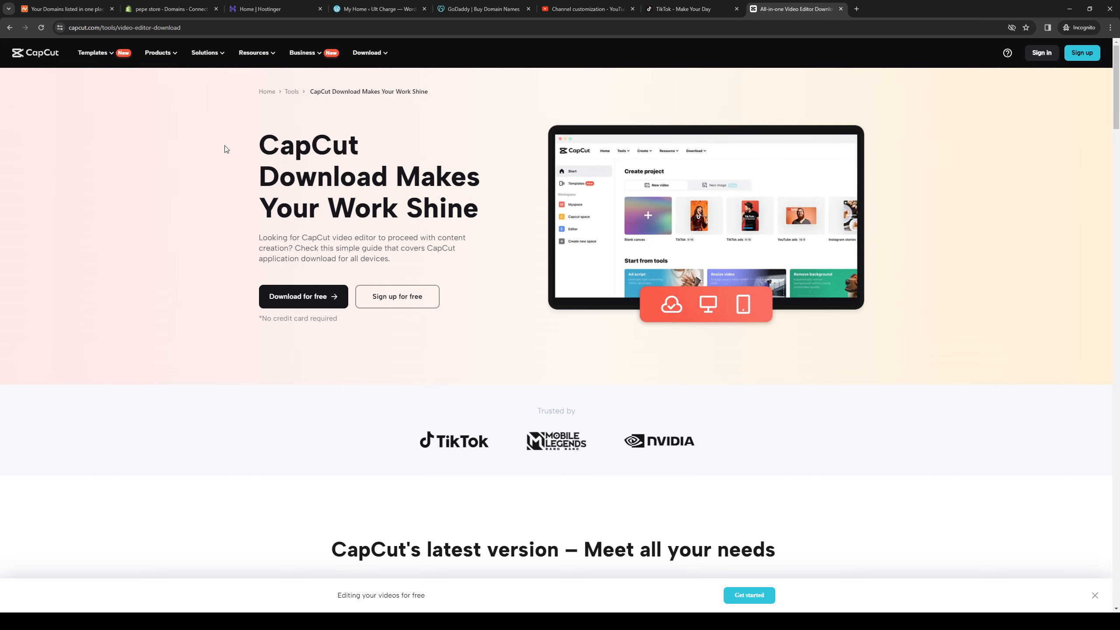
{"action": "mouse_move", "coordinate": [49, 63]}
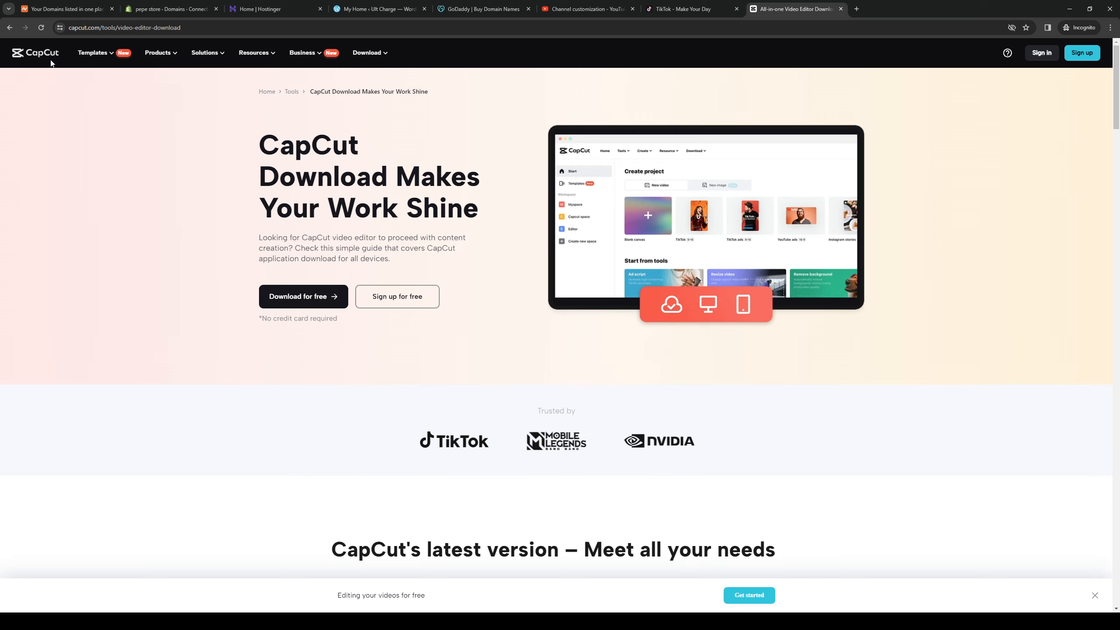
{"action": "mouse_move", "coordinate": [183, 154]}
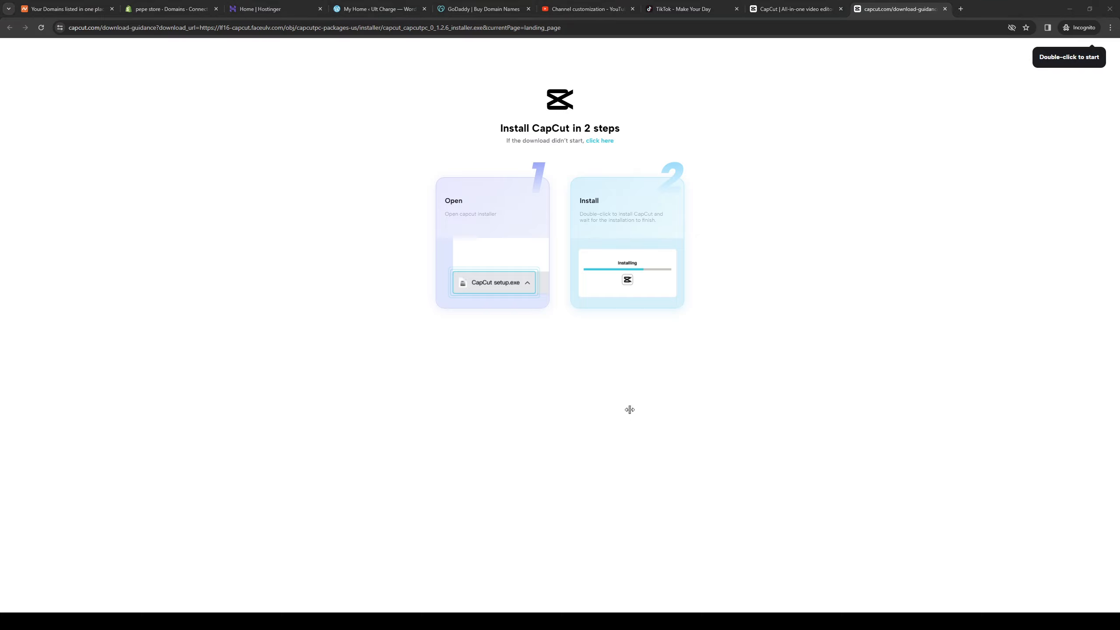
{"action": "mouse_move", "coordinate": [224, 223]}
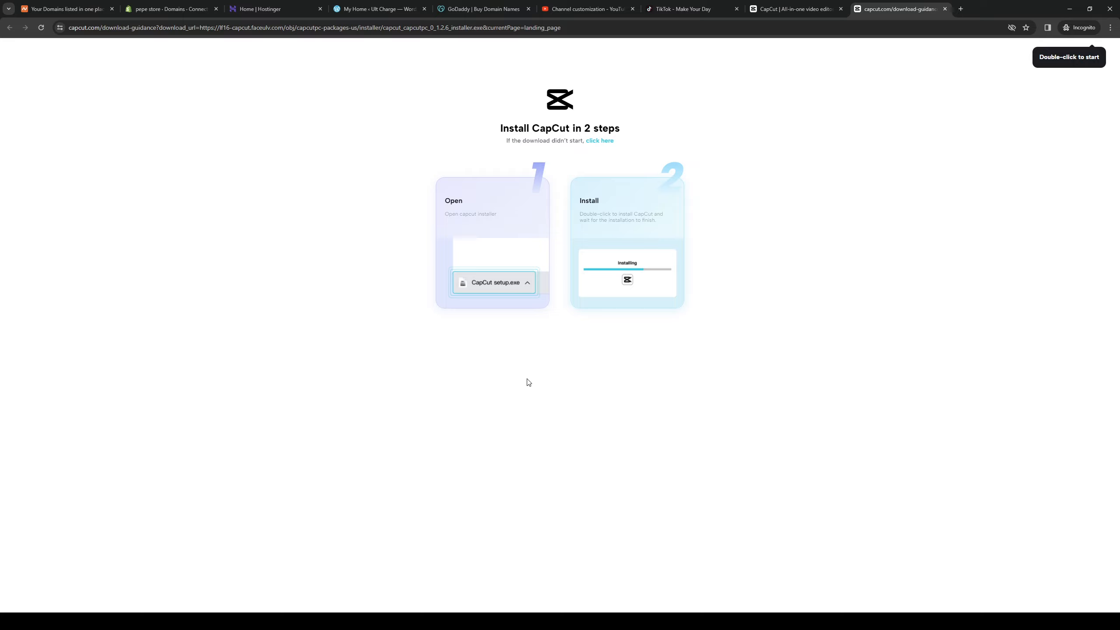
{"action": "mouse_move", "coordinate": [527, 286]}
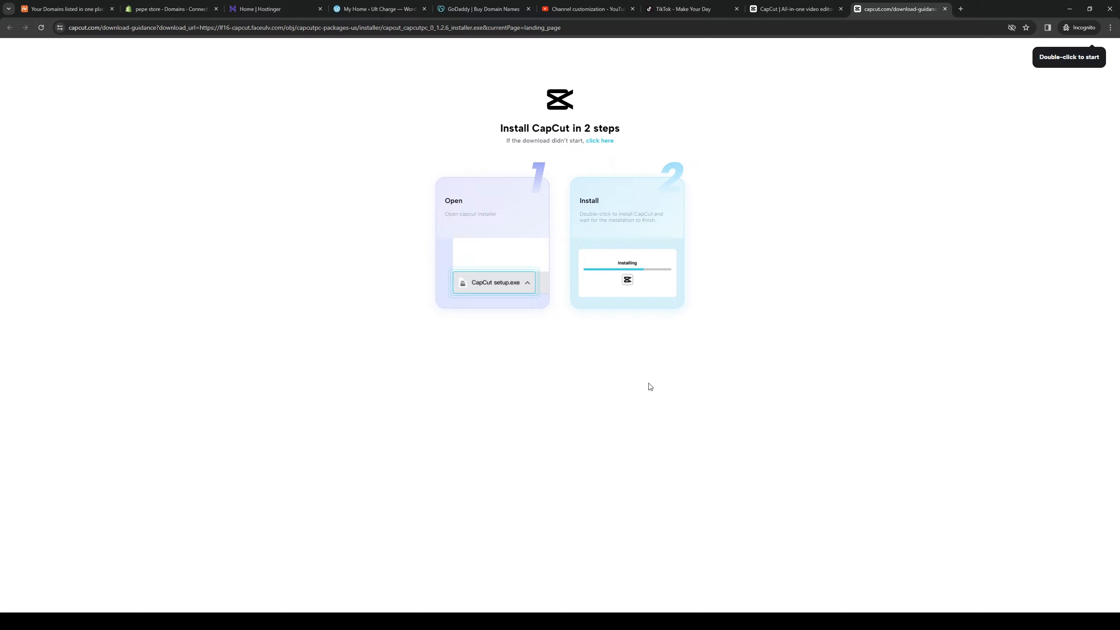
{"action": "mouse_move", "coordinate": [664, 413]}
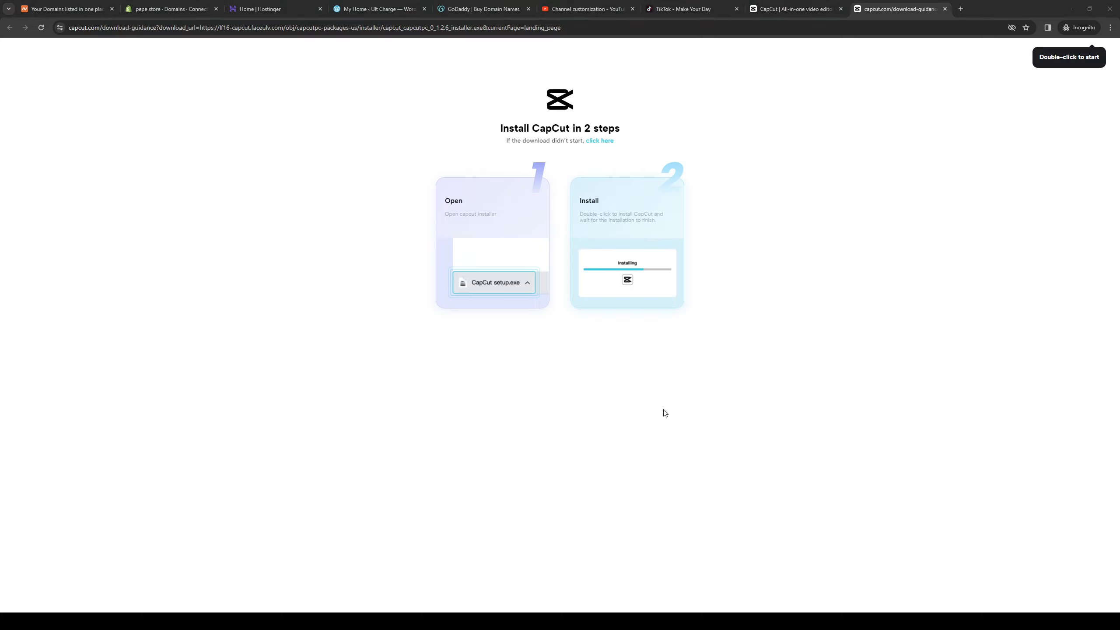
{"action": "mouse_move", "coordinate": [971, 252]}
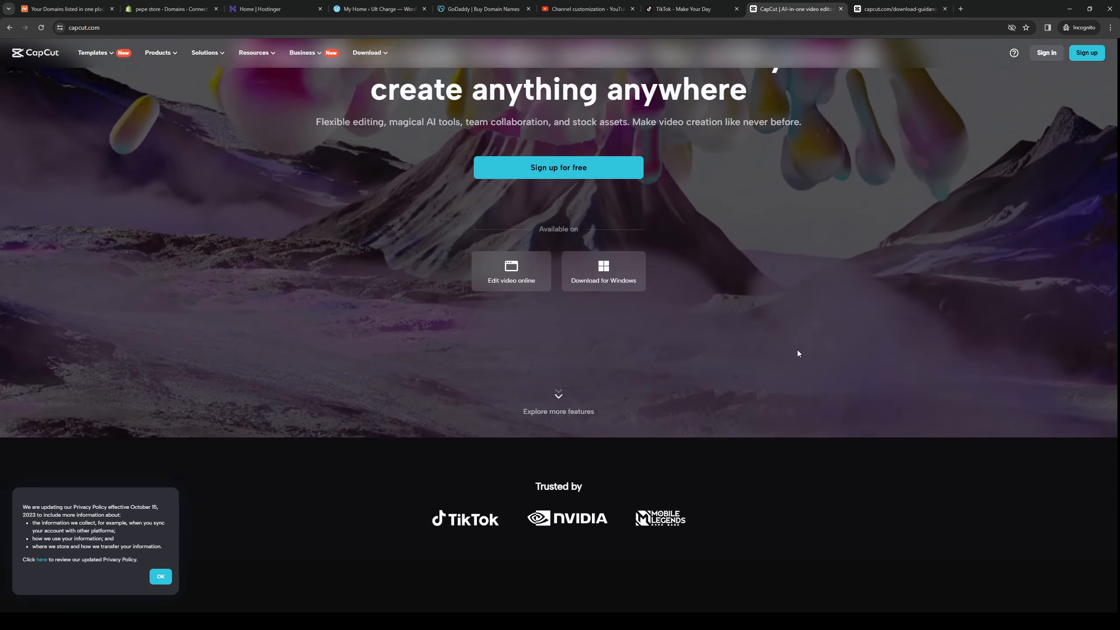
{"action": "scroll", "scroll_direction": "down", "scroll_amount": 3}
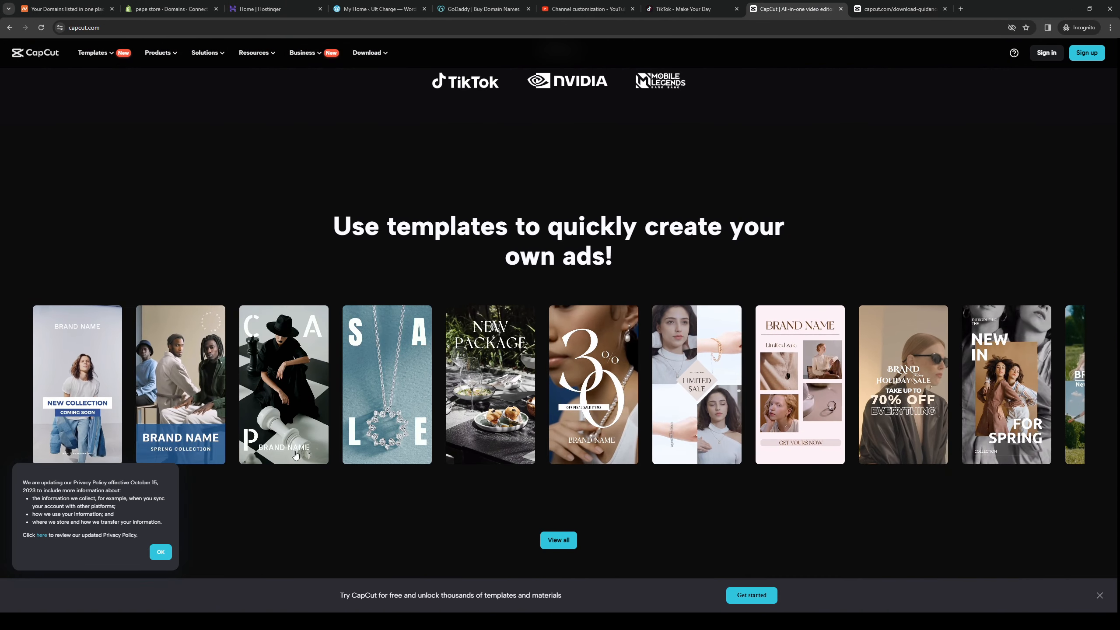